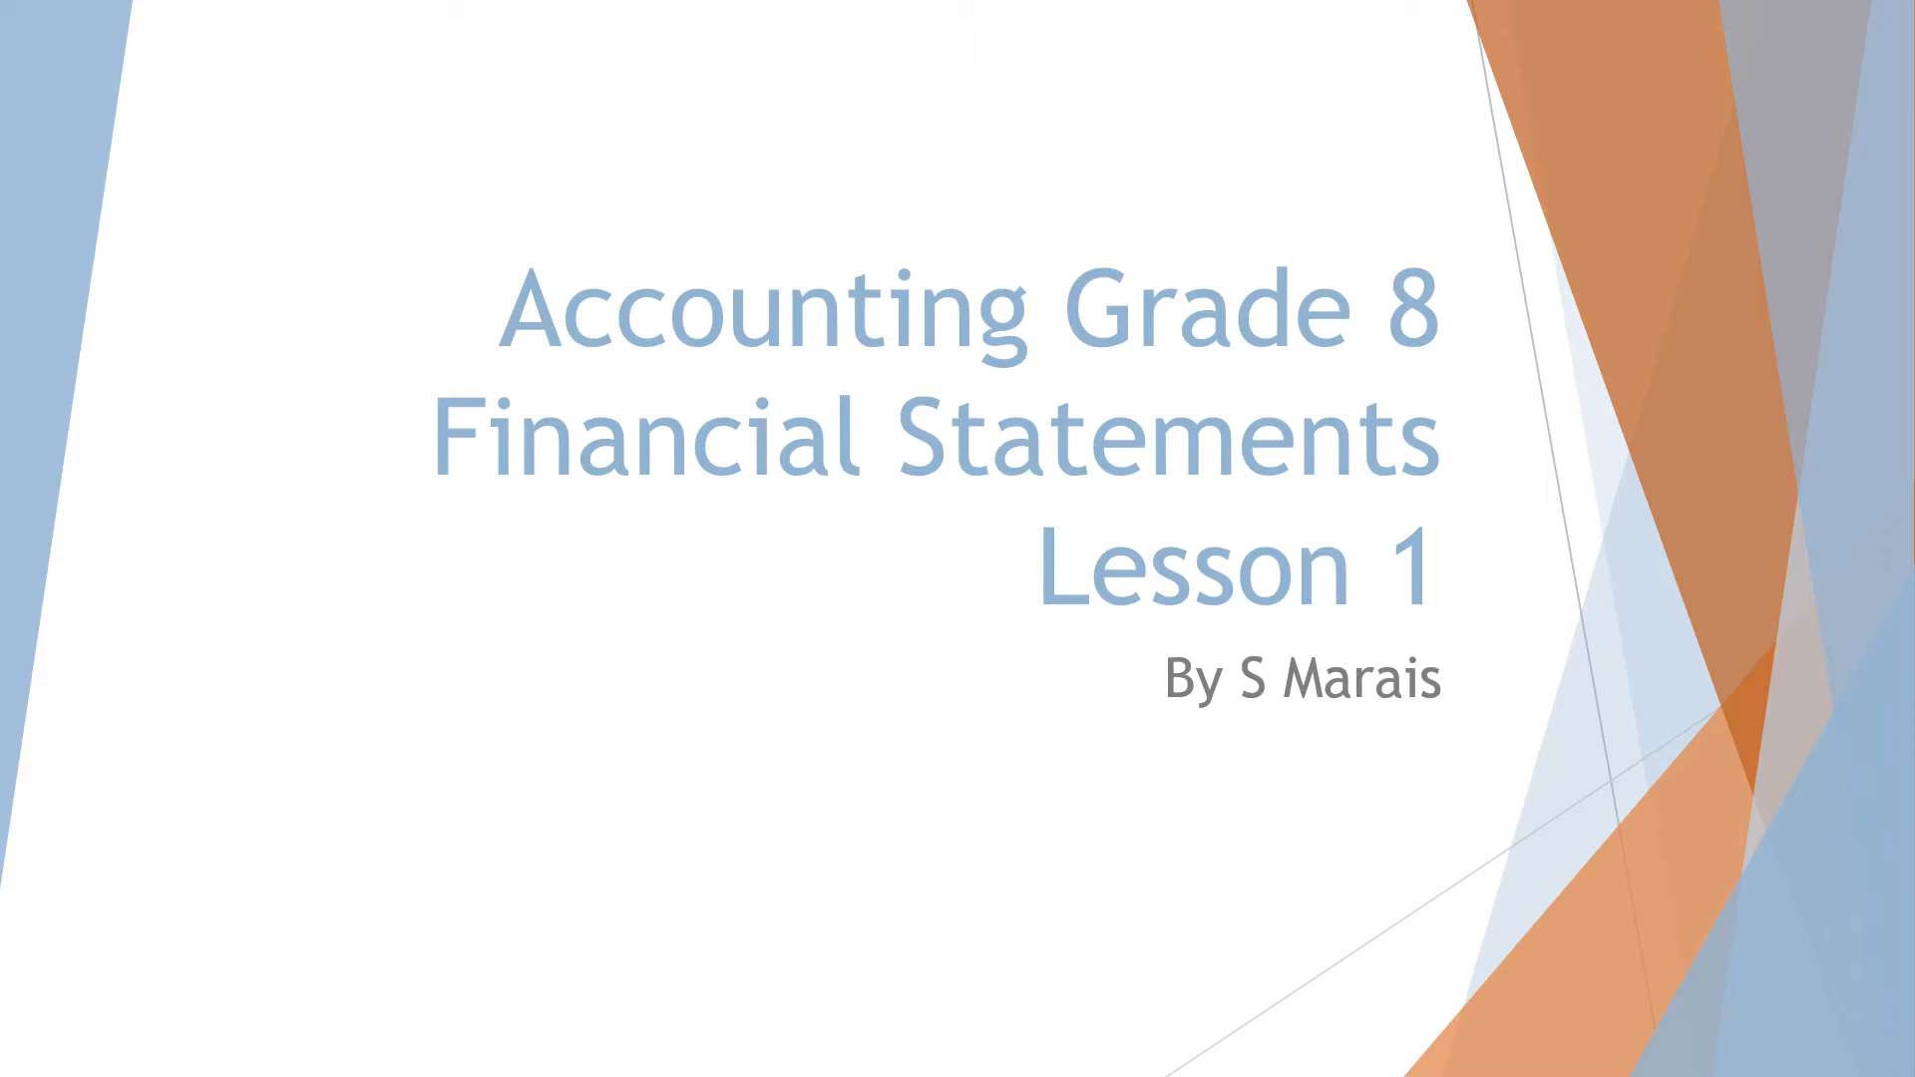
Advance from the Lesson 1 title slide to the Mark Homework slide (Exercise 6.1 P.85)
key("Right")
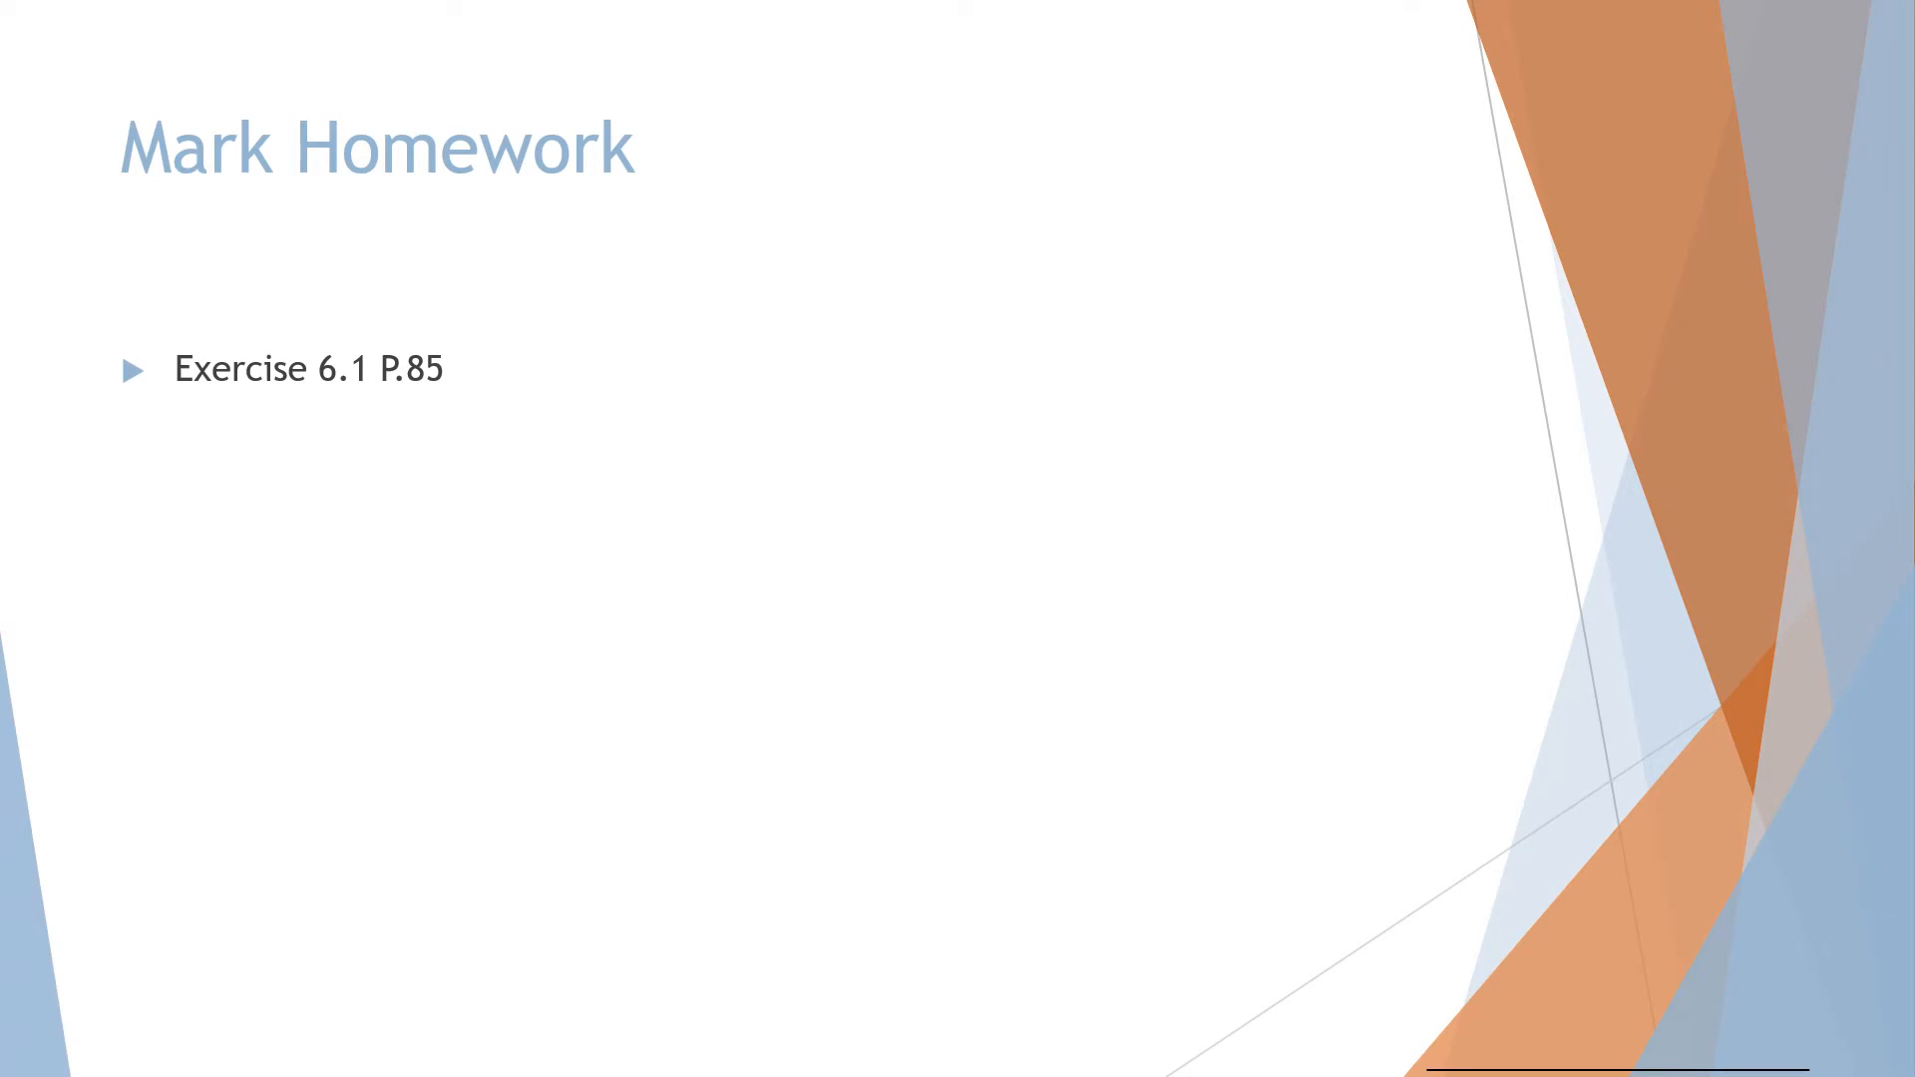